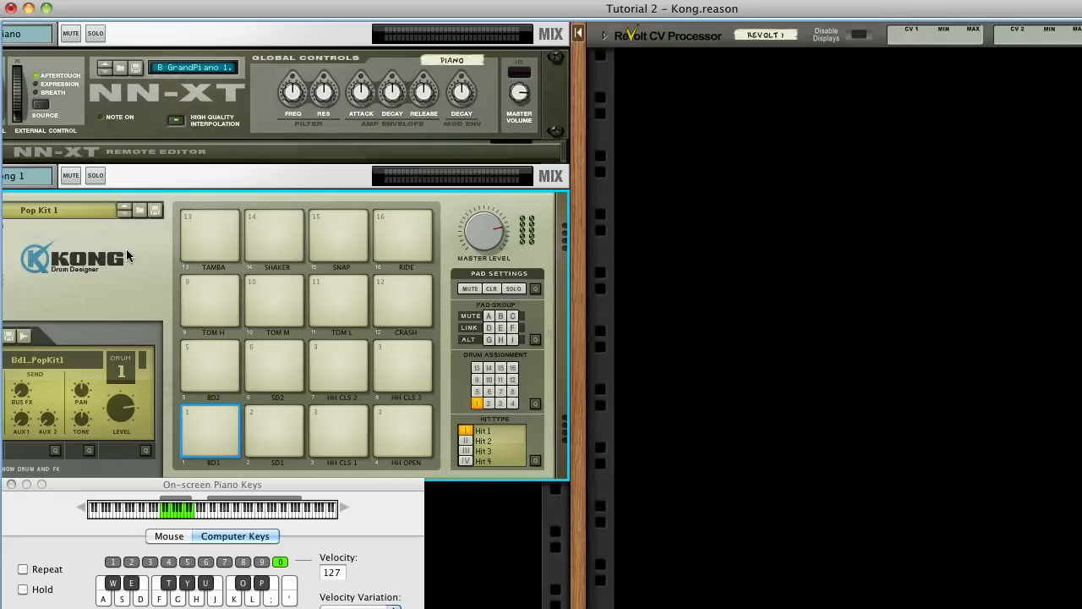
Audition the Kong drum pads: kick, snare and closed hi-hat
{"action": "left_click", "coordinate": [209, 431]}
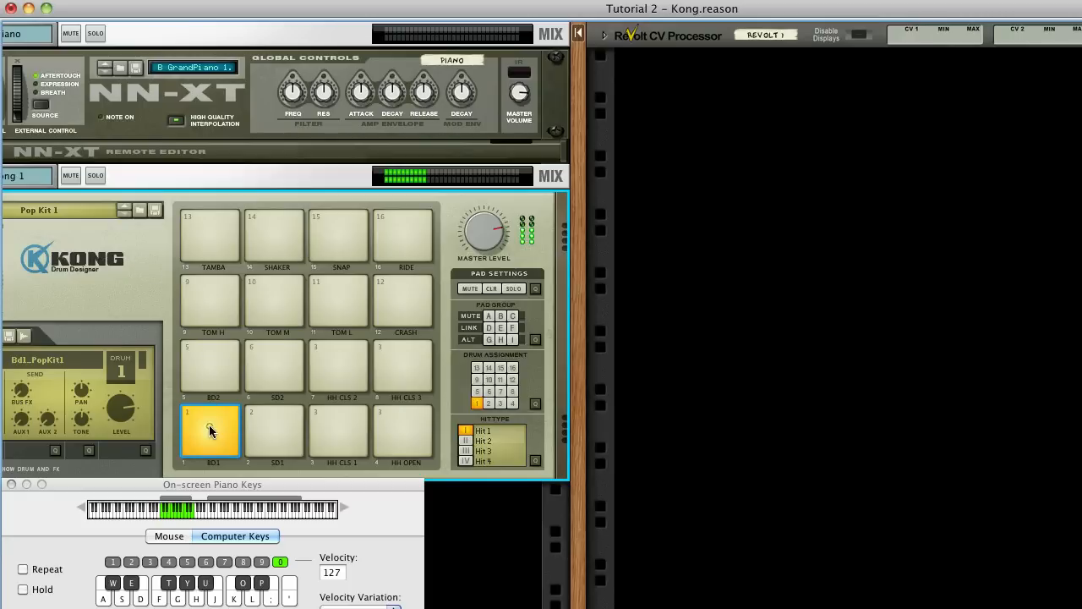
{"action": "left_click", "coordinate": [274, 431]}
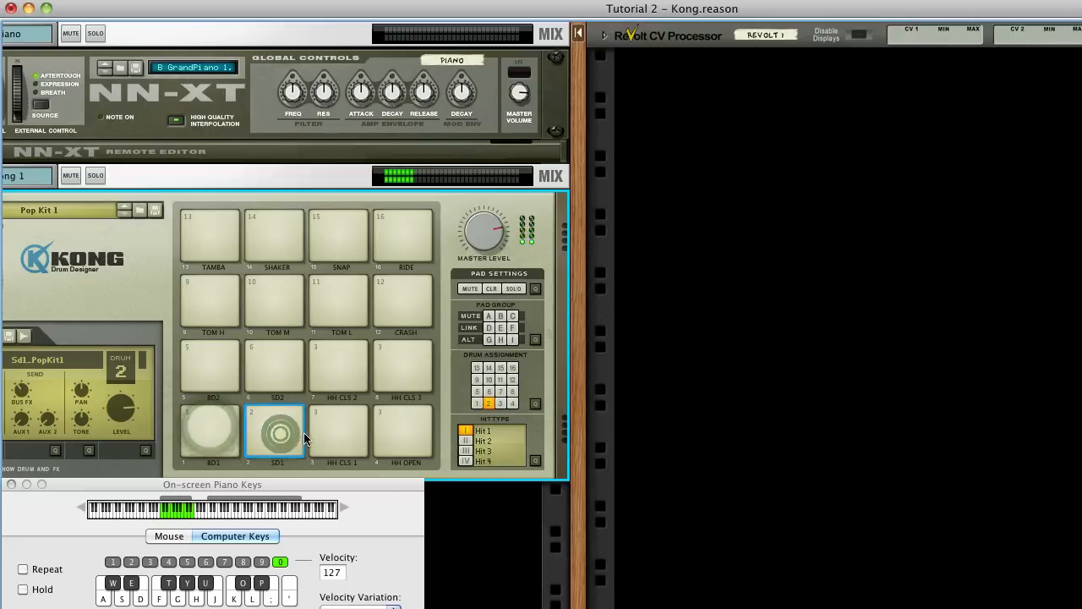
{"action": "left_click", "coordinate": [338, 431]}
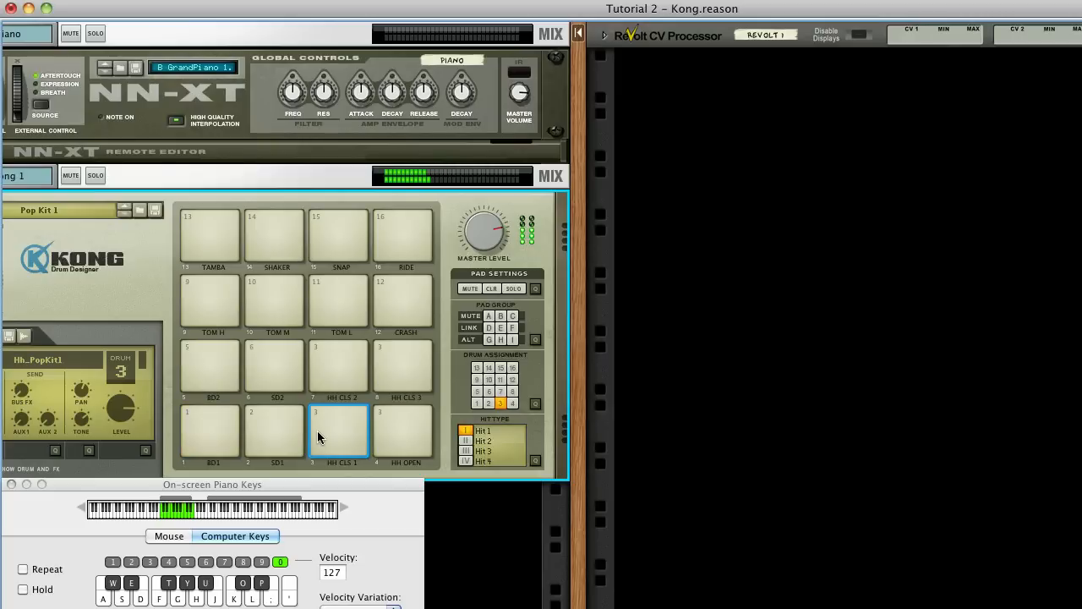
{"action": "left_click", "coordinate": [338, 432]}
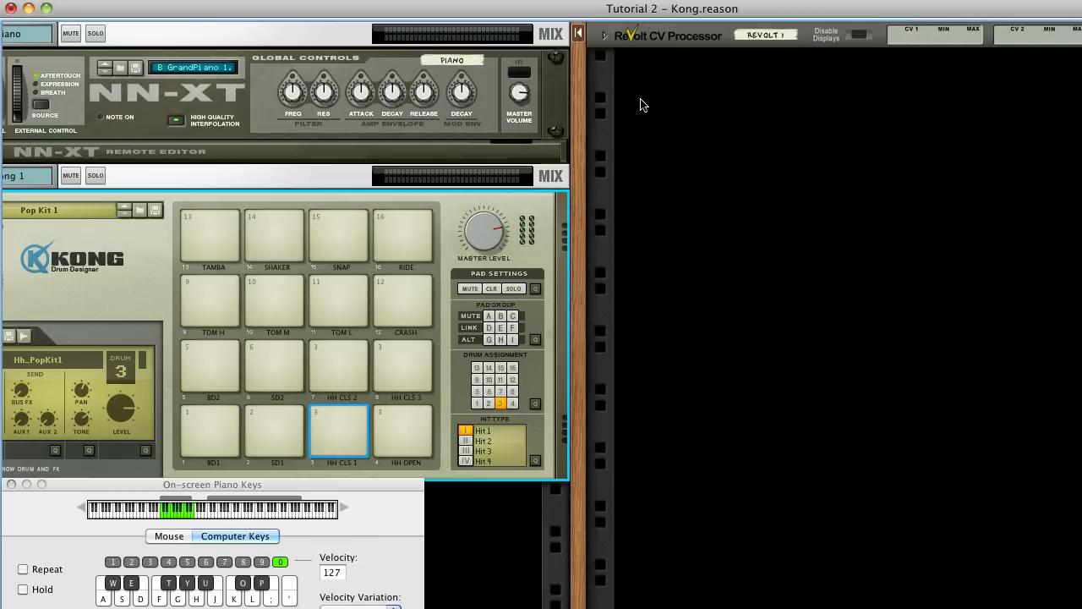
Add an AutoArp instrument to the rack and flip back to the device front panels
{"action": "right_click", "coordinate": [643, 105]}
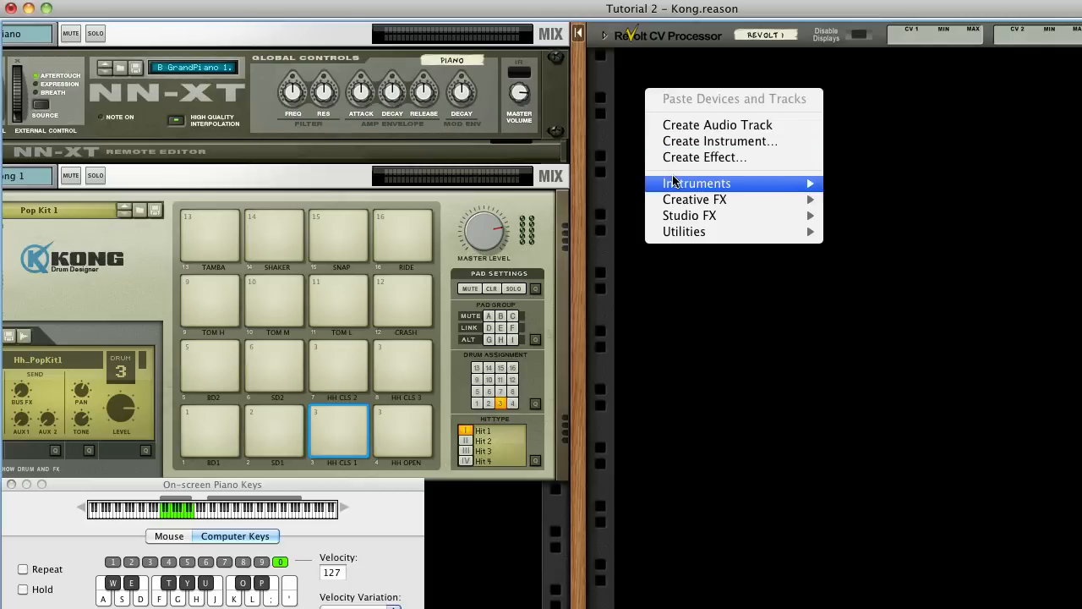
{"action": "mouse_move", "coordinate": [697, 182]}
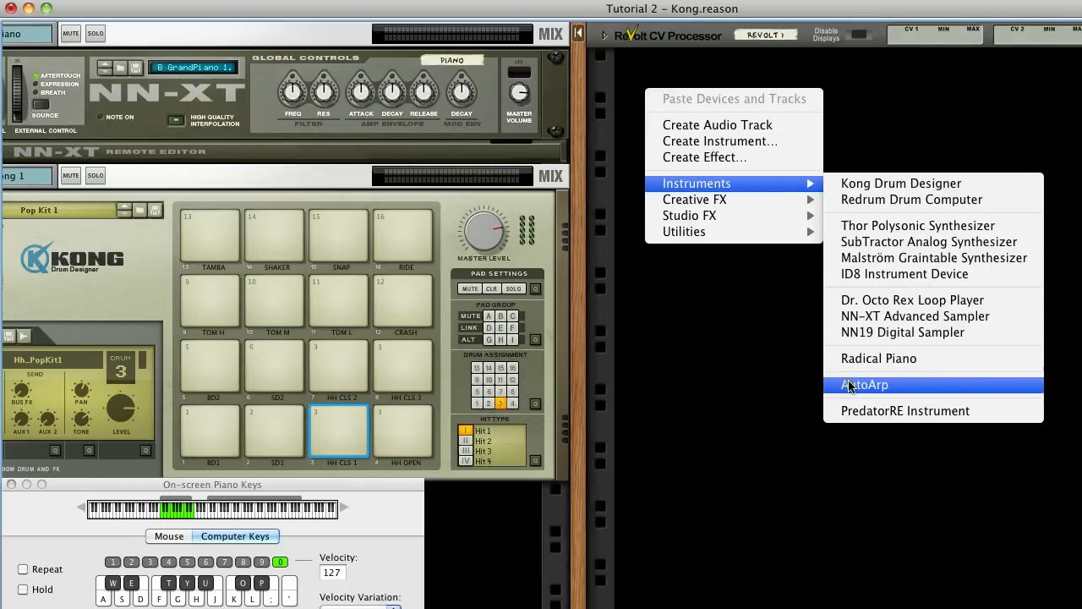
{"action": "left_click", "coordinate": [864, 385]}
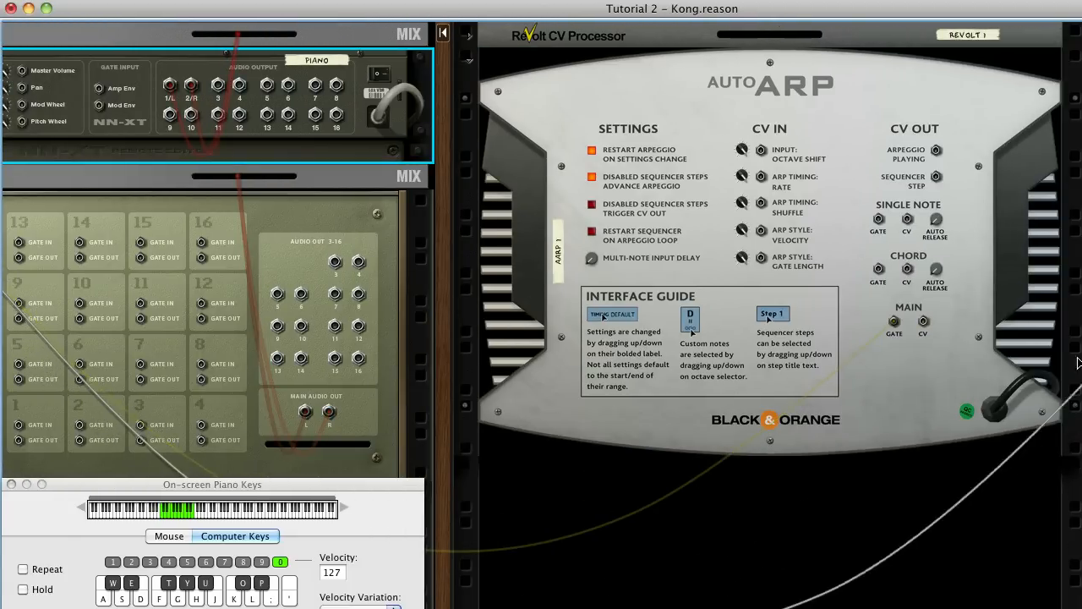
{"action": "left_click", "coordinate": [922, 323]}
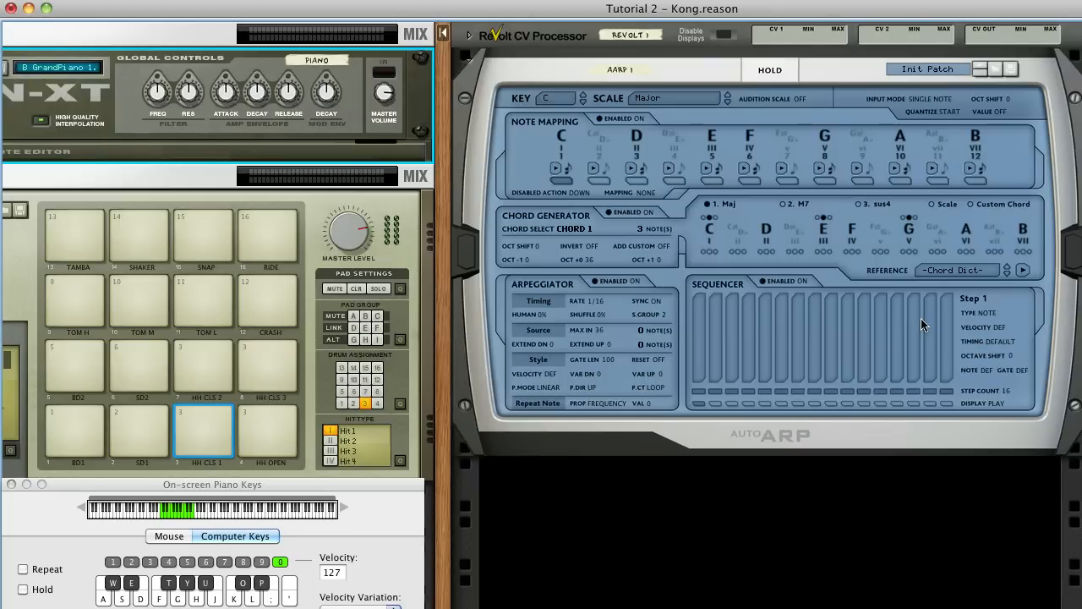
{"action": "mouse_move", "coordinate": [568, 190]}
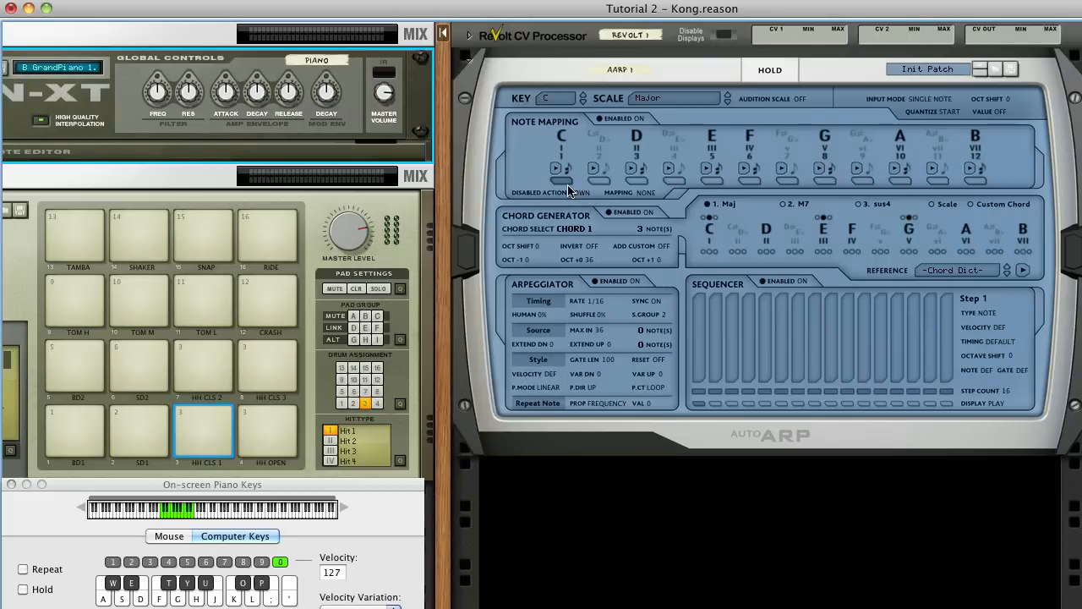
{"action": "mouse_move", "coordinate": [532, 223]}
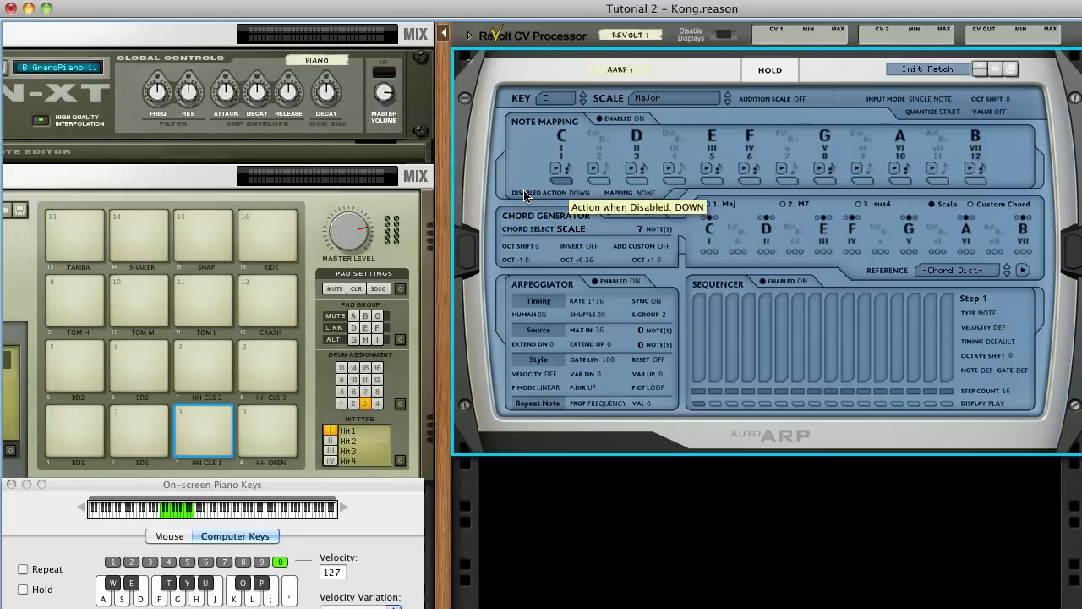
{"action": "mouse_move", "coordinate": [525, 184]}
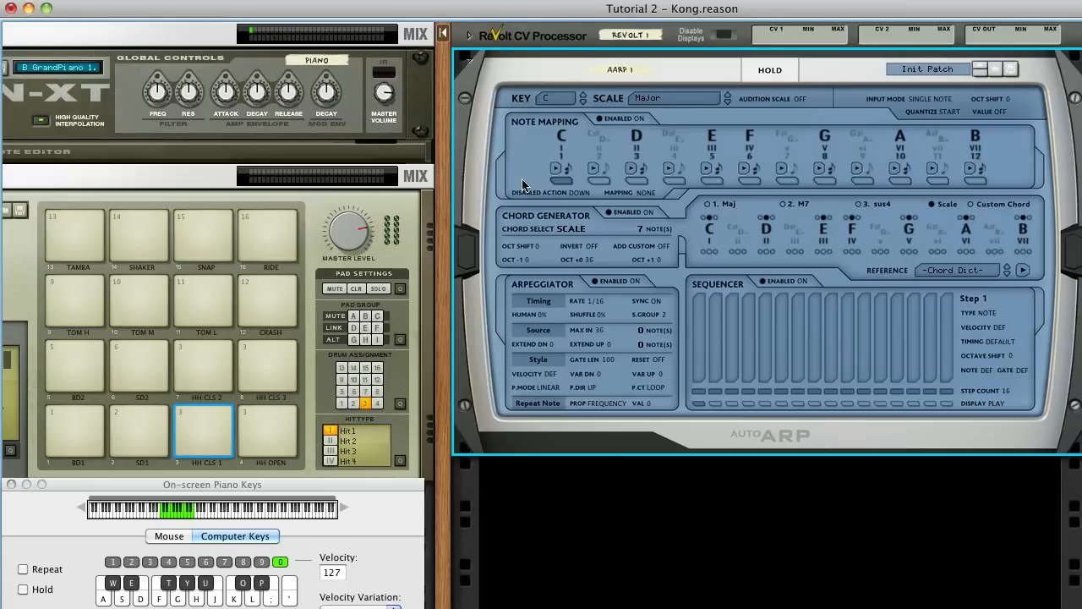
{"action": "mouse_move", "coordinate": [642, 402]}
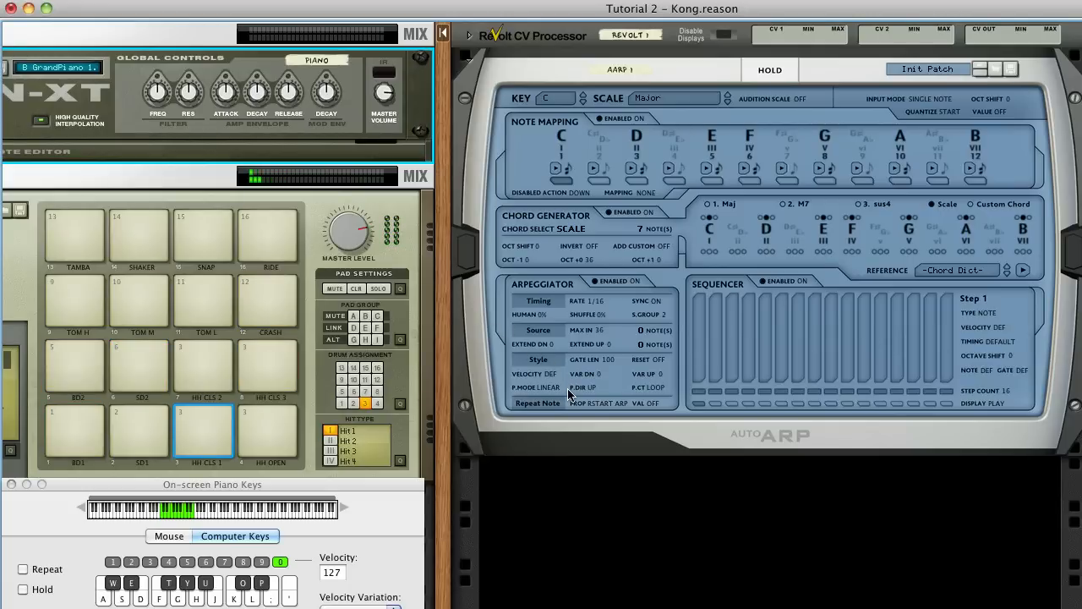
Set the Arpeggiator play mode to Random
{"action": "left_click", "coordinate": [596, 385]}
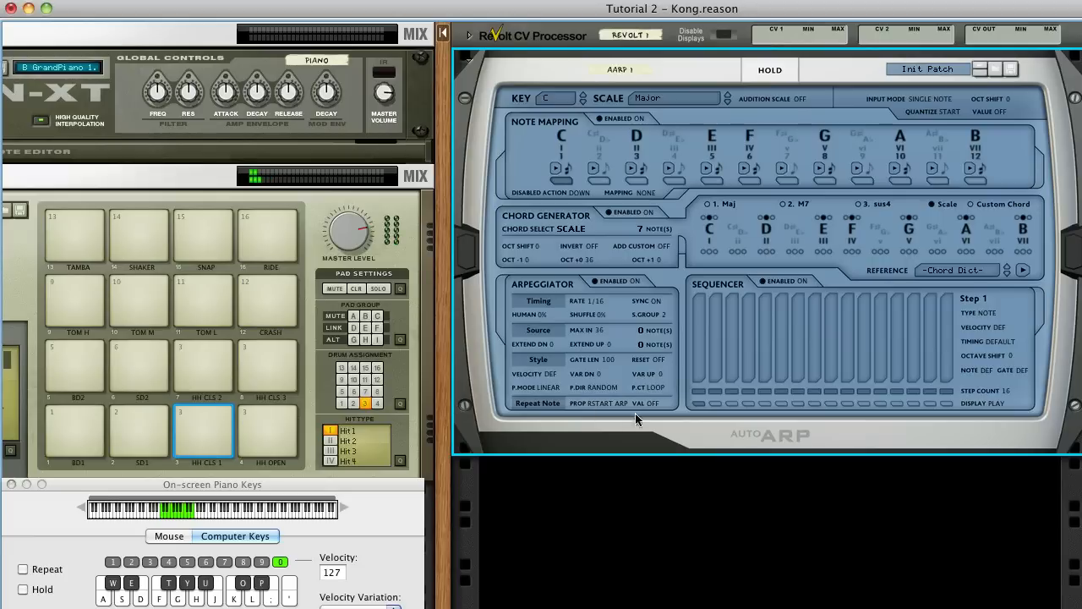
{"action": "mouse_move", "coordinate": [913, 345]}
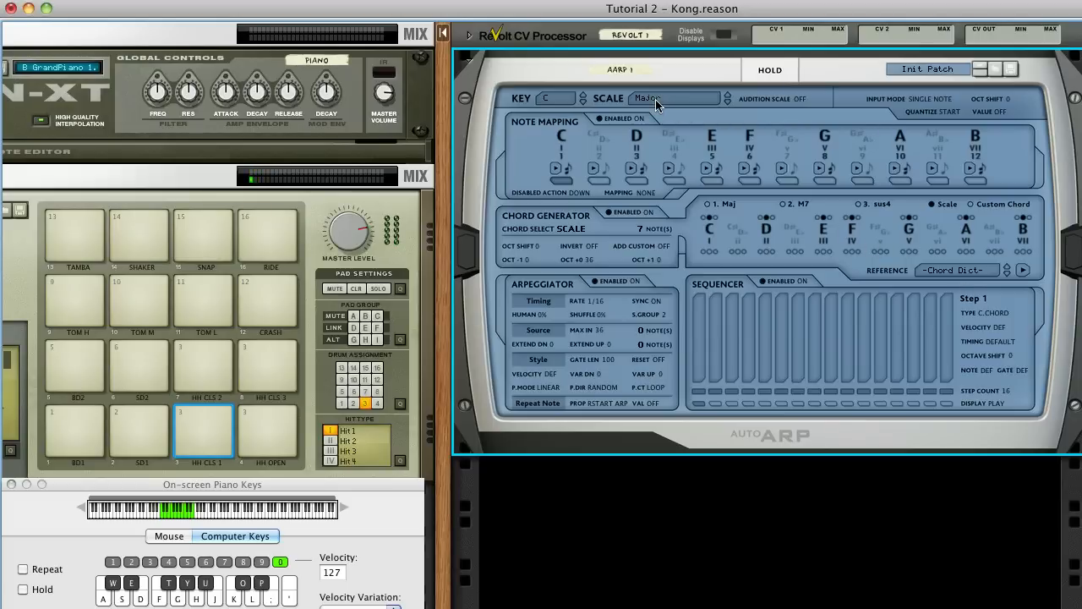
Choose Lydian Major from the AutoArp scale list
{"action": "left_click", "coordinate": [668, 98]}
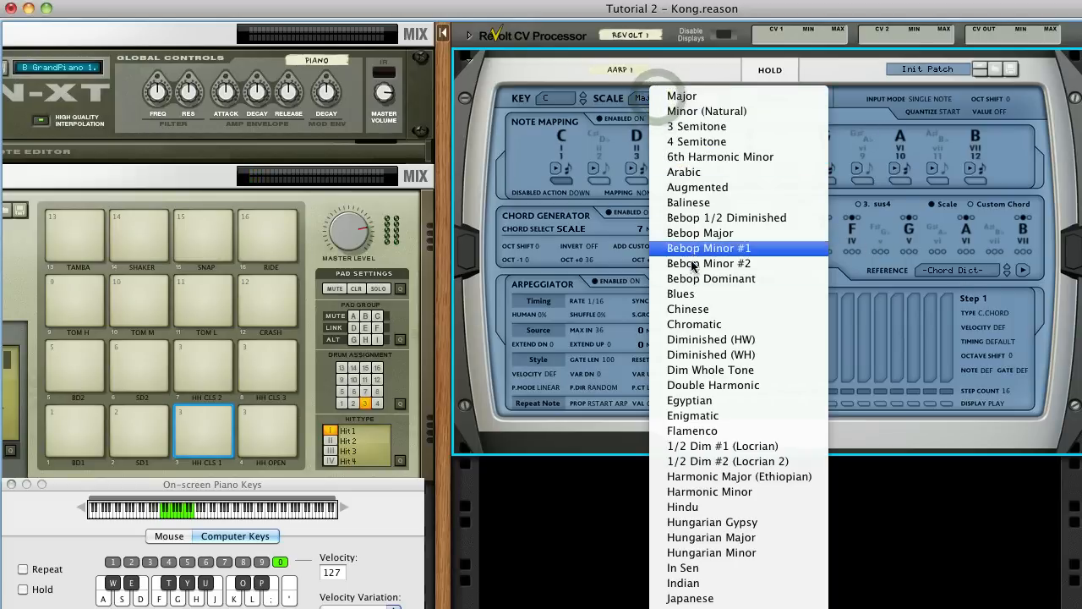
{"action": "left_click", "coordinate": [679, 294]}
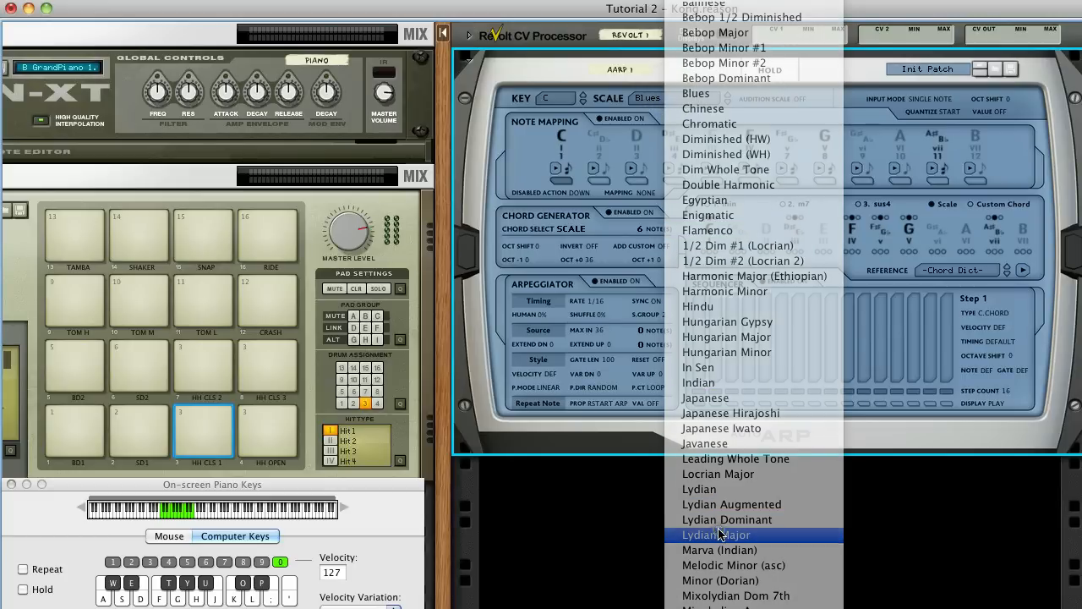
{"action": "left_click", "coordinate": [717, 534]}
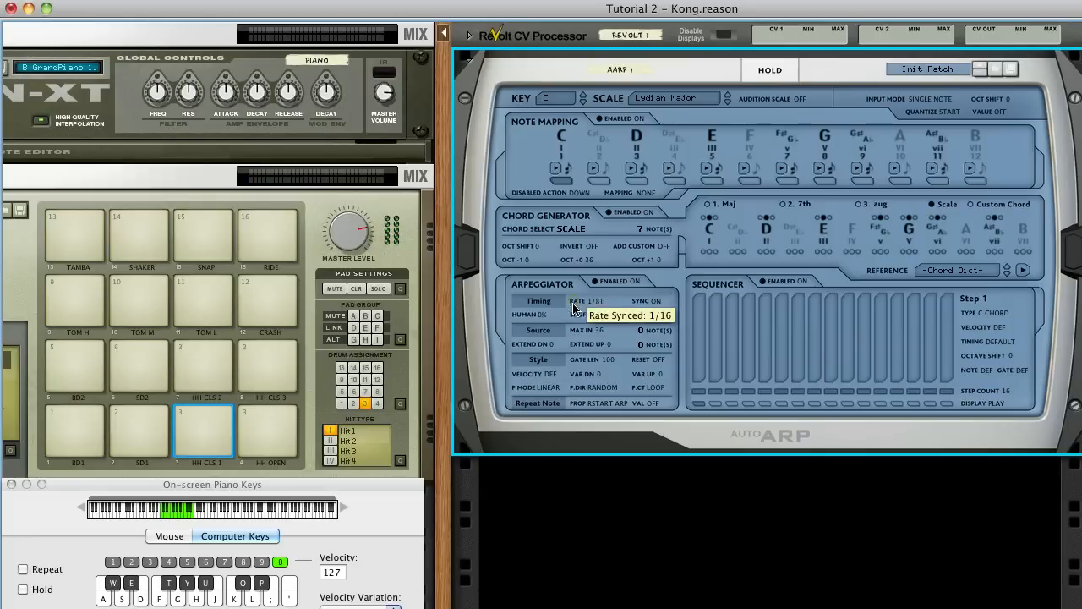
{"action": "mouse_move", "coordinate": [575, 316]}
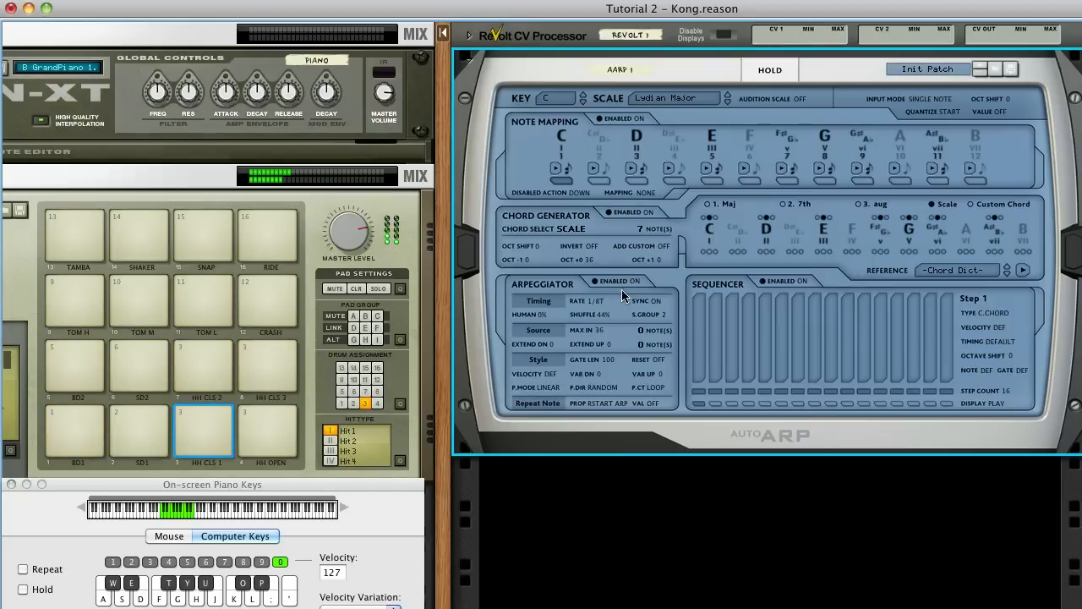
Switch the AutoArp scale to Pelog (Balinese)
{"action": "left_click", "coordinate": [671, 97]}
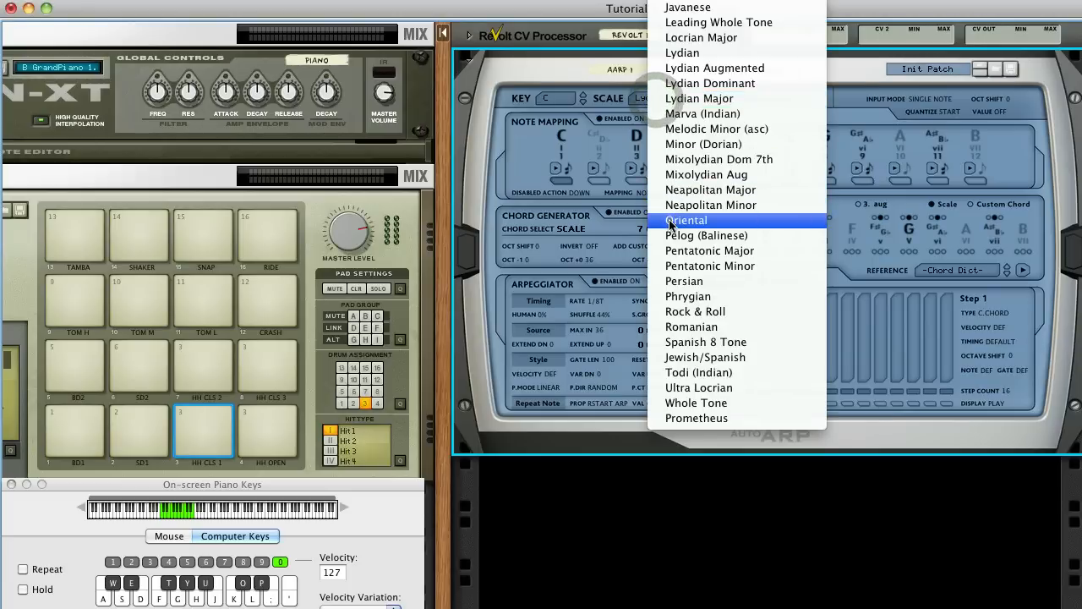
{"action": "left_click", "coordinate": [687, 220]}
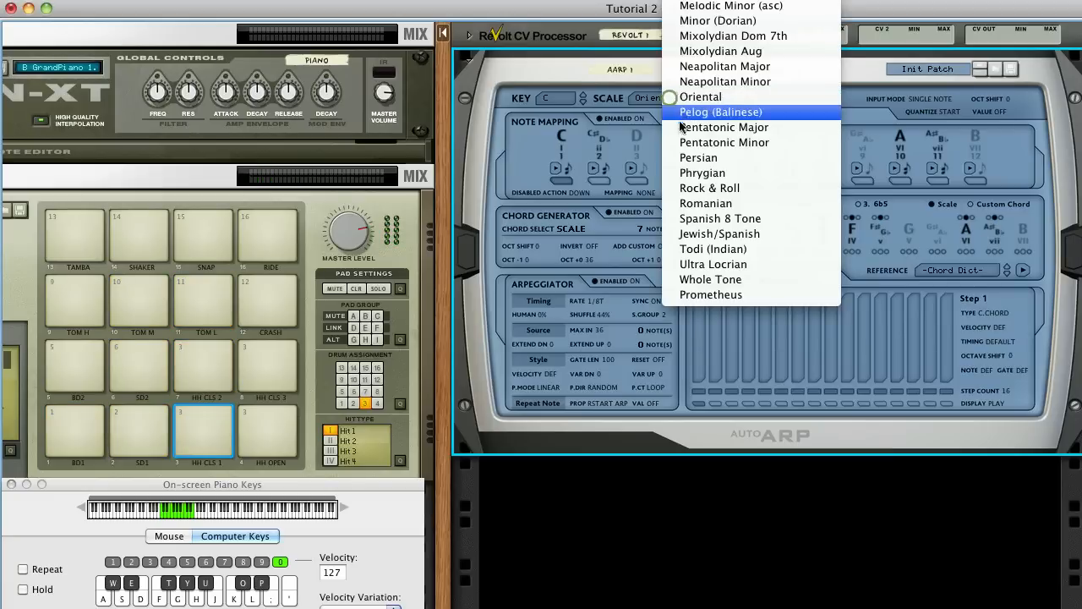
{"action": "left_click", "coordinate": [700, 172]}
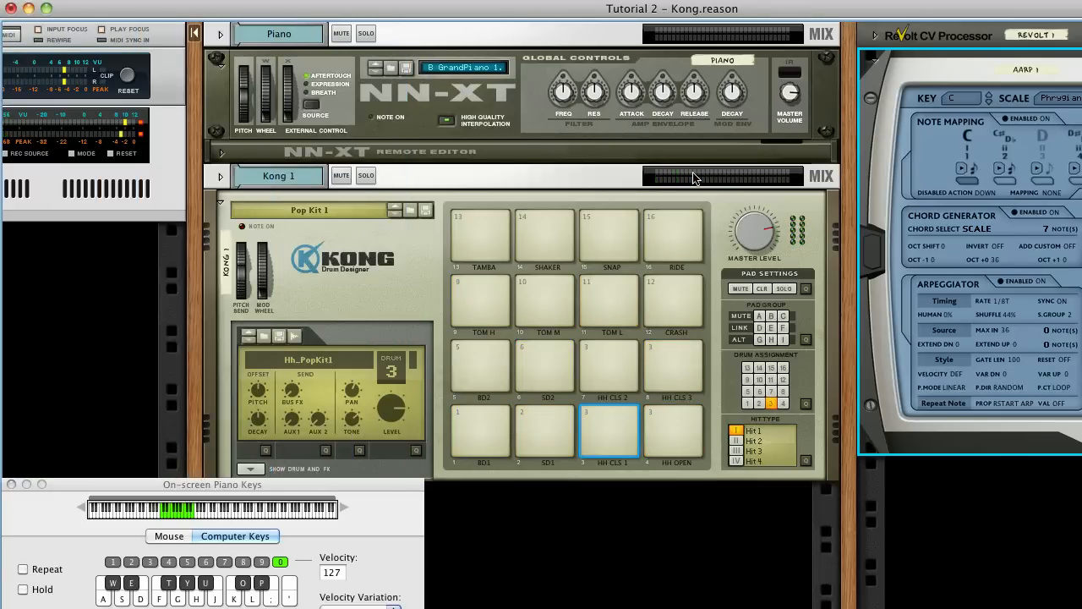
Load the Kong Kit.kong drum patch into Kong
{"action": "left_click", "coordinate": [307, 210]}
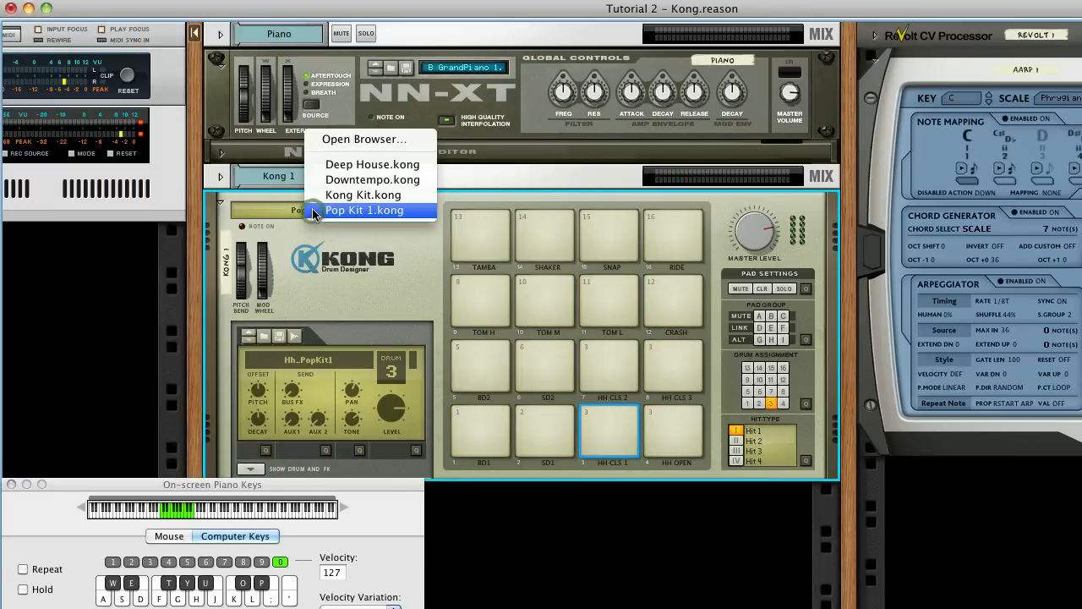
{"action": "left_click", "coordinate": [365, 210]}
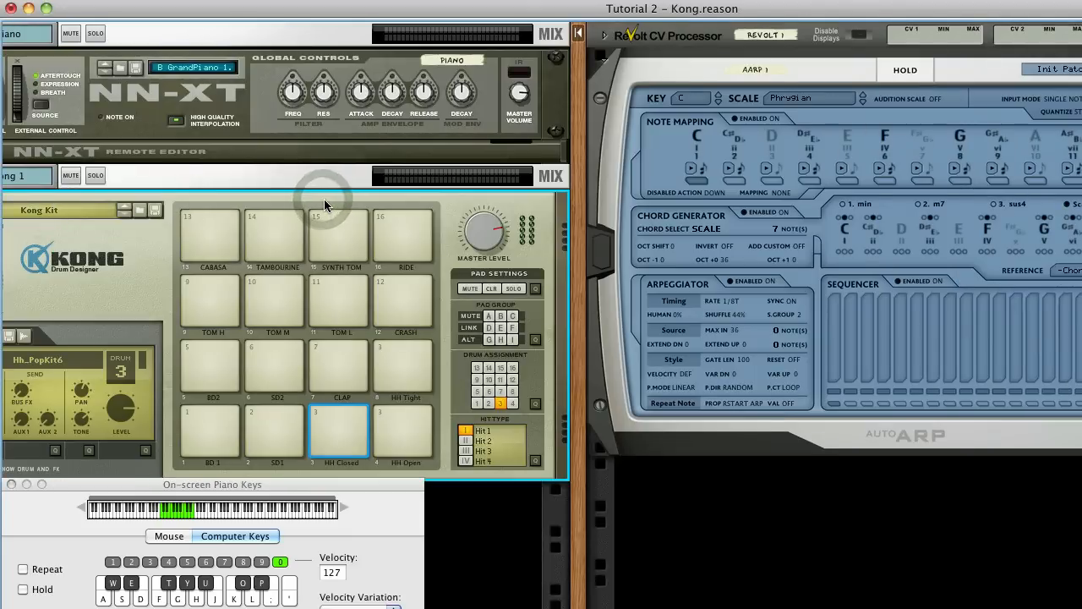